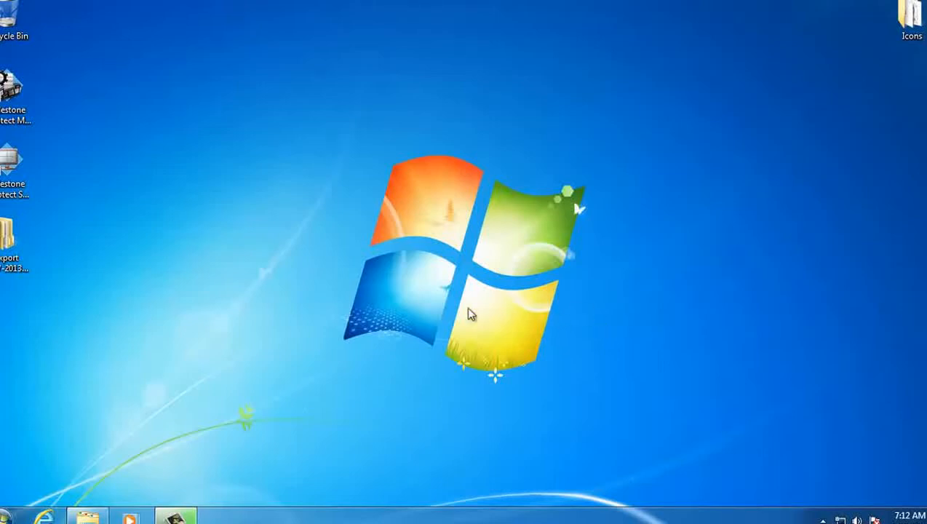
{"action": "mouse_move", "coordinate": [261, 314]}
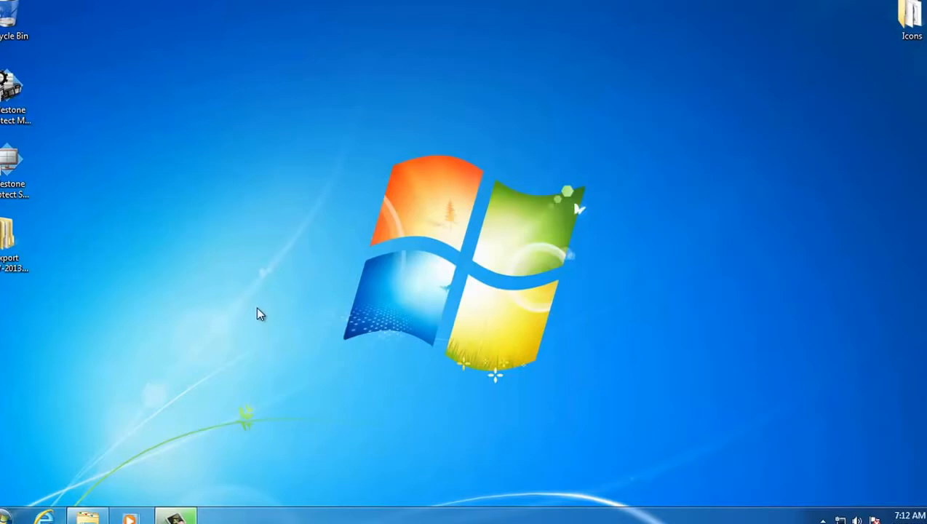
{"action": "mouse_move", "coordinate": [109, 184]}
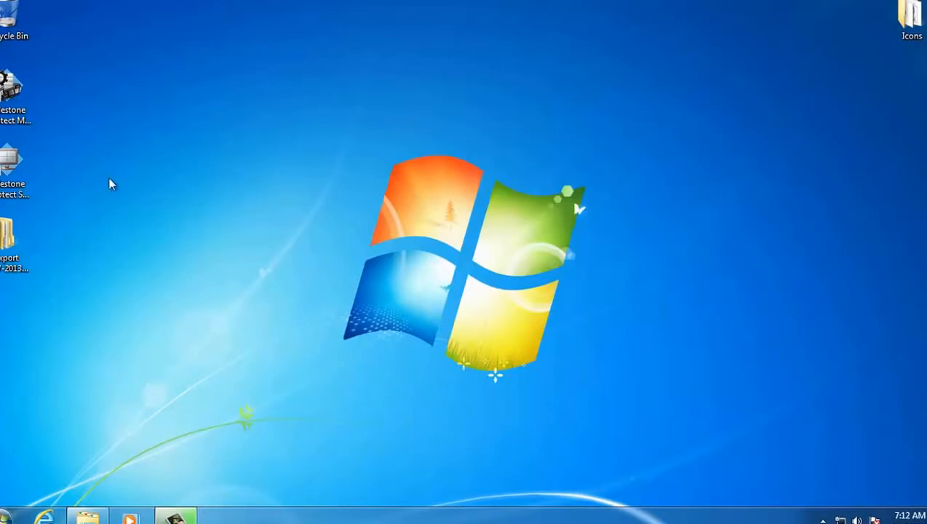
{"action": "mouse_move", "coordinate": [22, 182]}
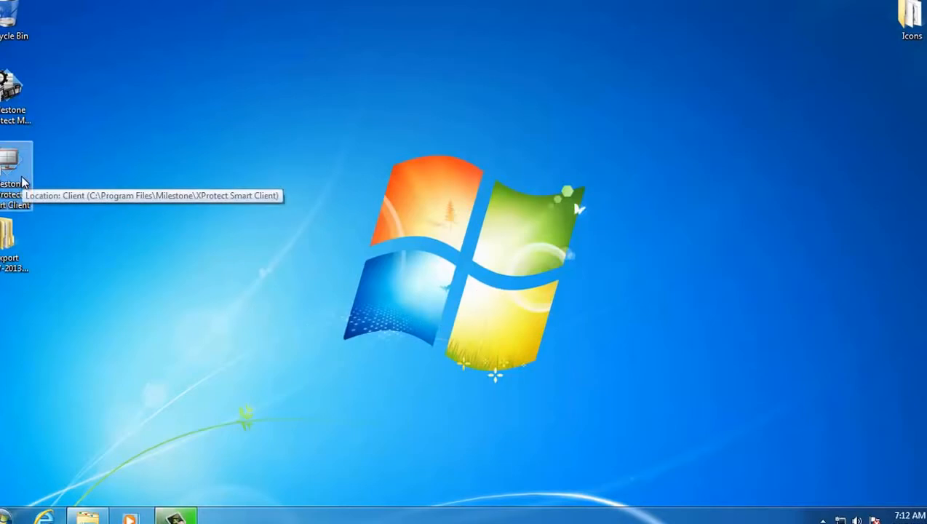
Step: Launch the XProtect Smart Client from its desktop shortcut
{"action": "double_click", "coordinate": [12, 168]}
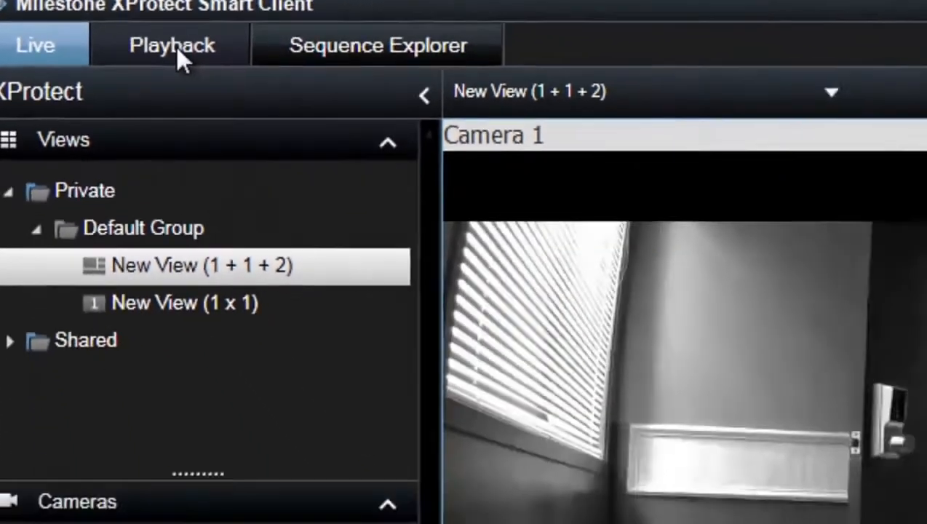
Step: Switch the client to Playback mode to review recorded video
{"action": "left_click", "coordinate": [170, 43]}
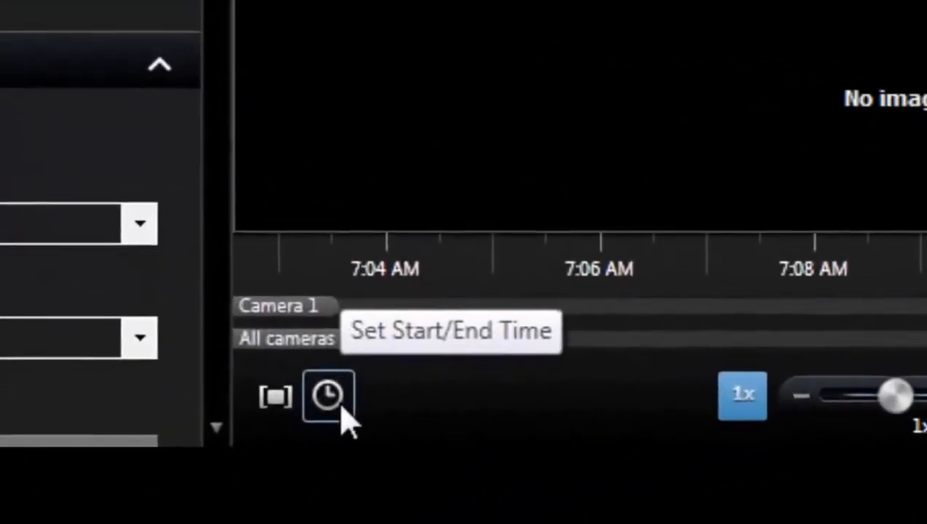
Step: Set the playback start time to 06:39 for 9/17/2013 in the Start/End Time settings
{"action": "left_click", "coordinate": [327, 396]}
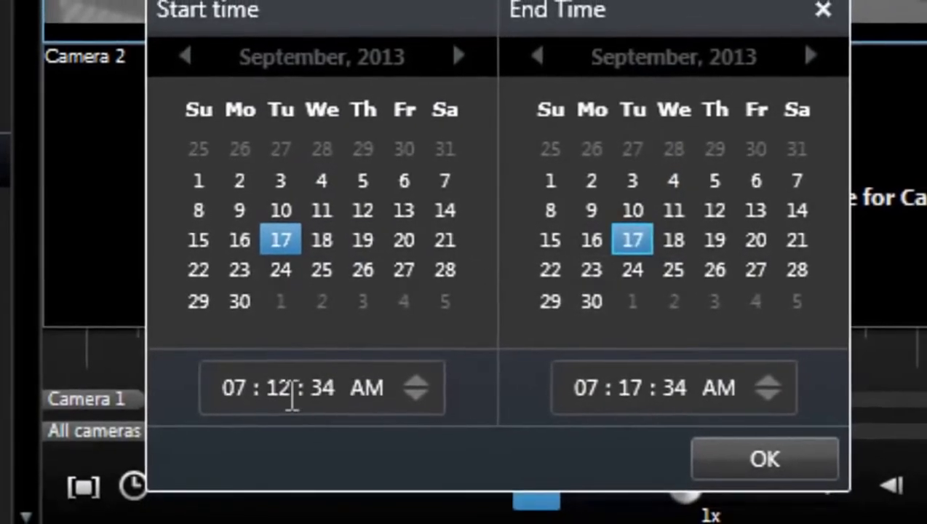
{"action": "left_click", "coordinate": [233, 387]}
{"action": "type", "text": "6"}
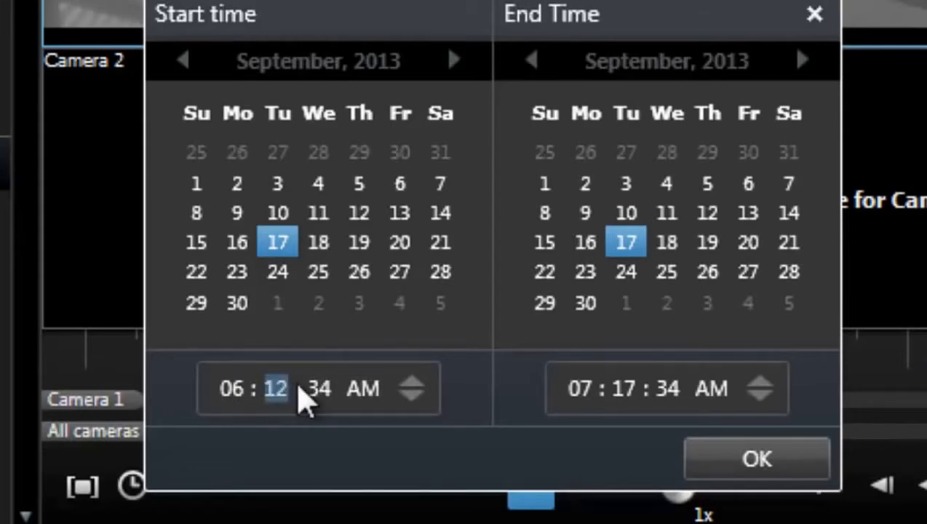
{"action": "type", "text": "39"}
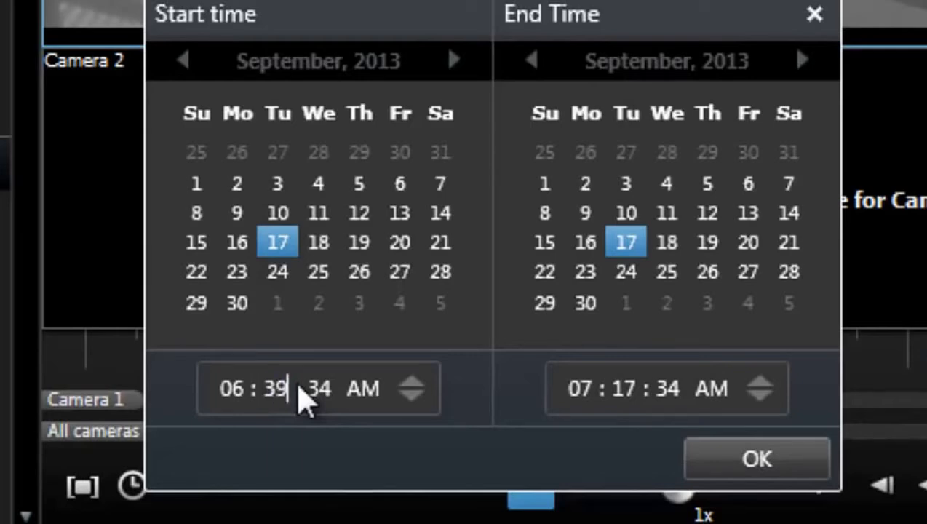
{"action": "left_click", "coordinate": [579, 387]}
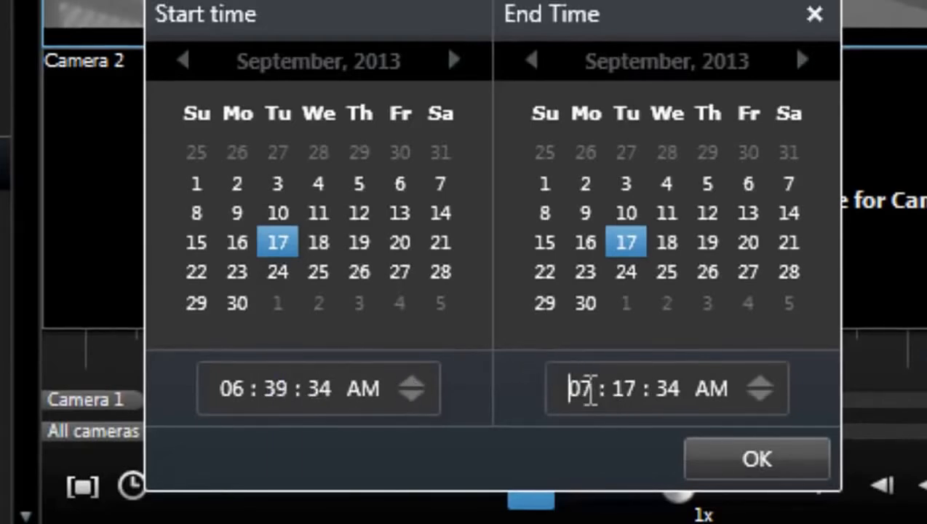
{"action": "left_click", "coordinate": [757, 458]}
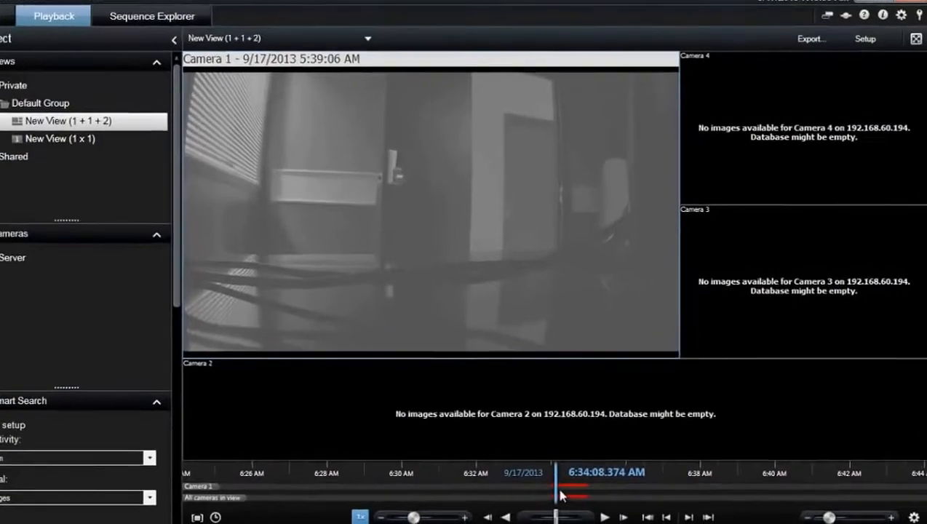
Step: Enable Time selection mode and mark a span of about 0:58 starting at 6:34:08 AM
{"action": "right_click", "coordinate": [556, 483]}
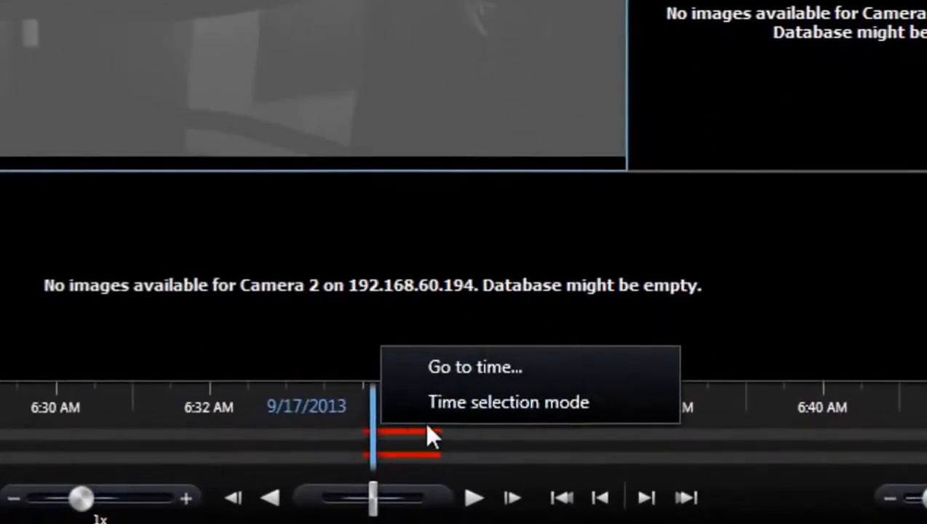
{"action": "mouse_move", "coordinate": [444, 415]}
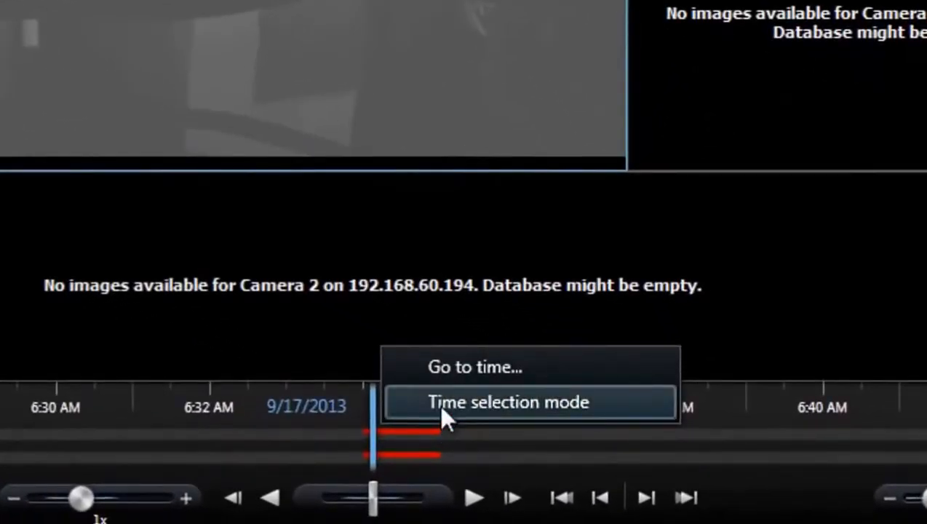
{"action": "left_click", "coordinate": [508, 401]}
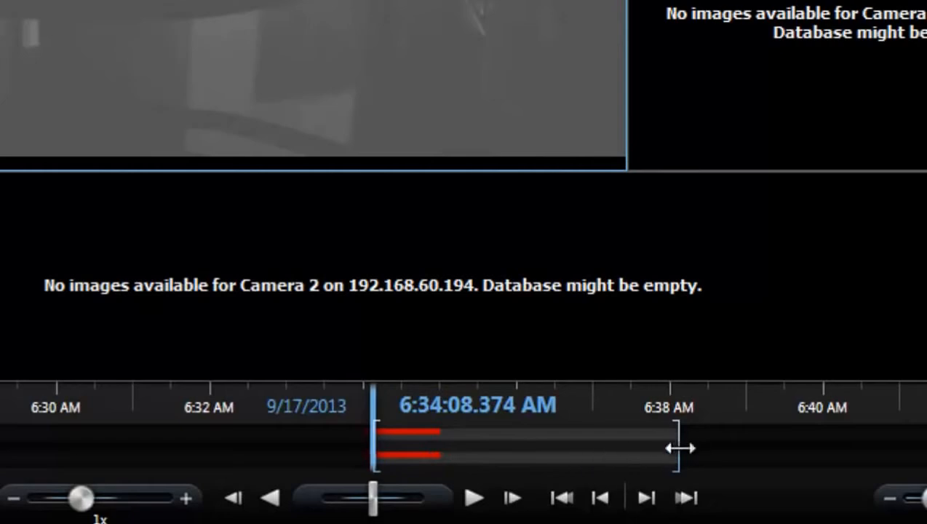
{"action": "left_click_drag", "start_coordinate": [676, 448], "coordinate": [568, 454]}
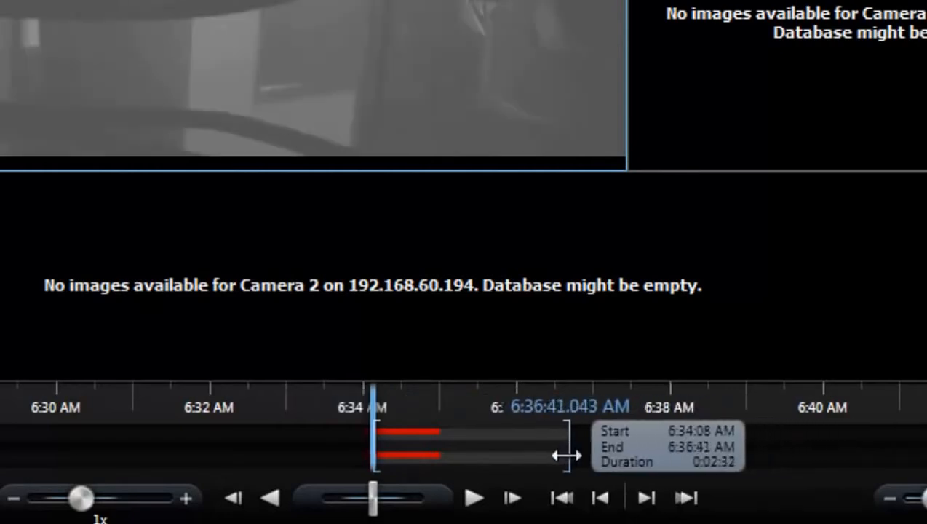
{"action": "left_click_drag", "start_coordinate": [570, 454], "coordinate": [451, 454]}
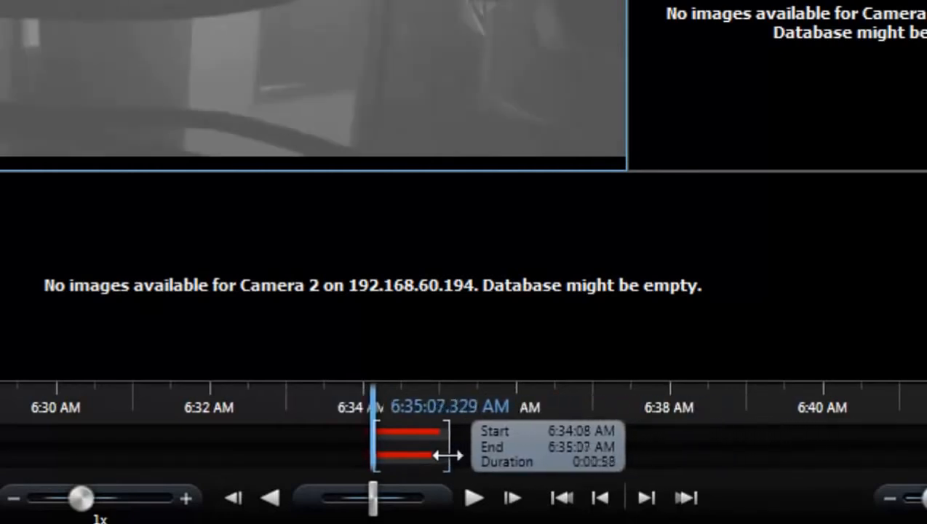
{"action": "left_click_drag", "start_coordinate": [451, 455], "coordinate": [433, 456]}
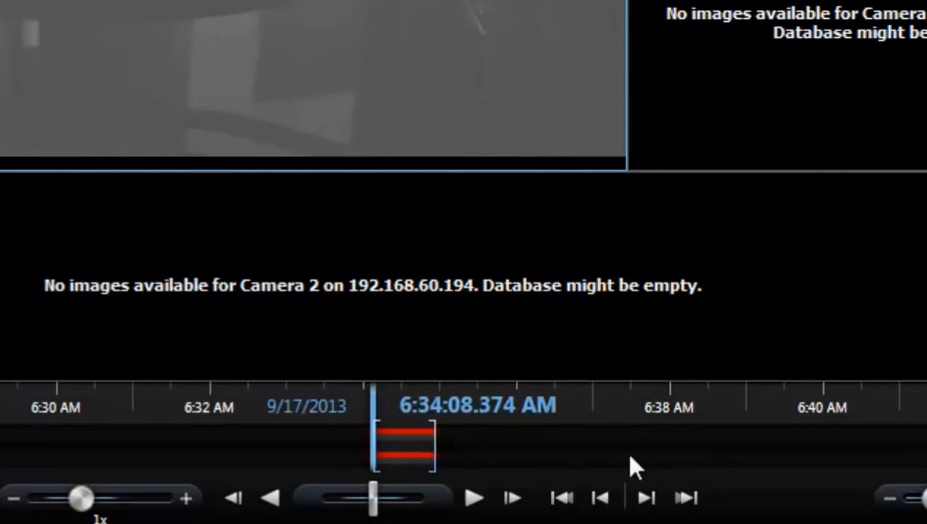
Step: Choose Export selection for the marked span with Camera 1 in media player format
{"action": "right_click", "coordinate": [415, 448]}
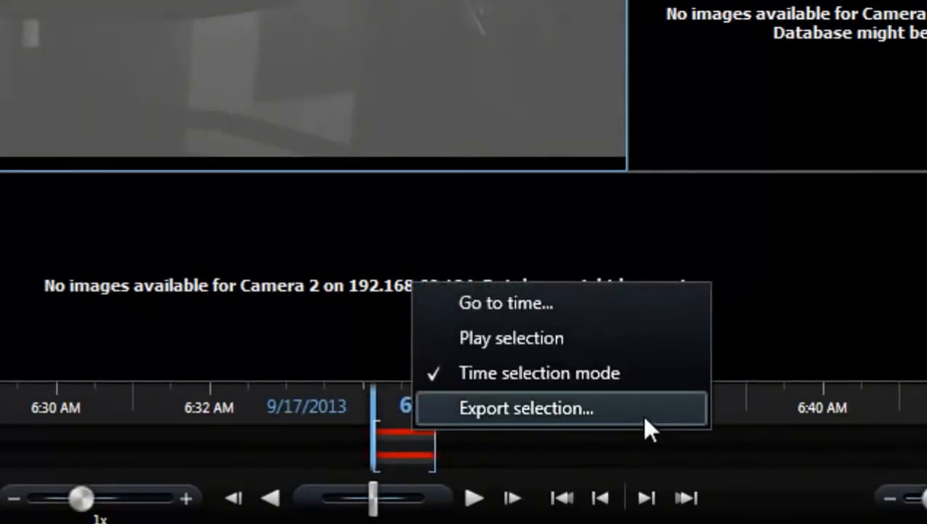
{"action": "left_click", "coordinate": [525, 407]}
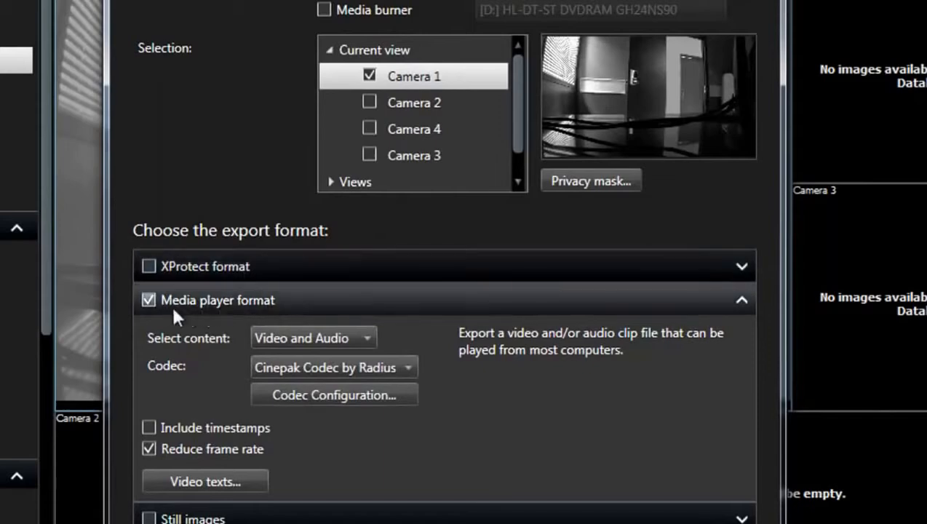
{"action": "mouse_move", "coordinate": [153, 313]}
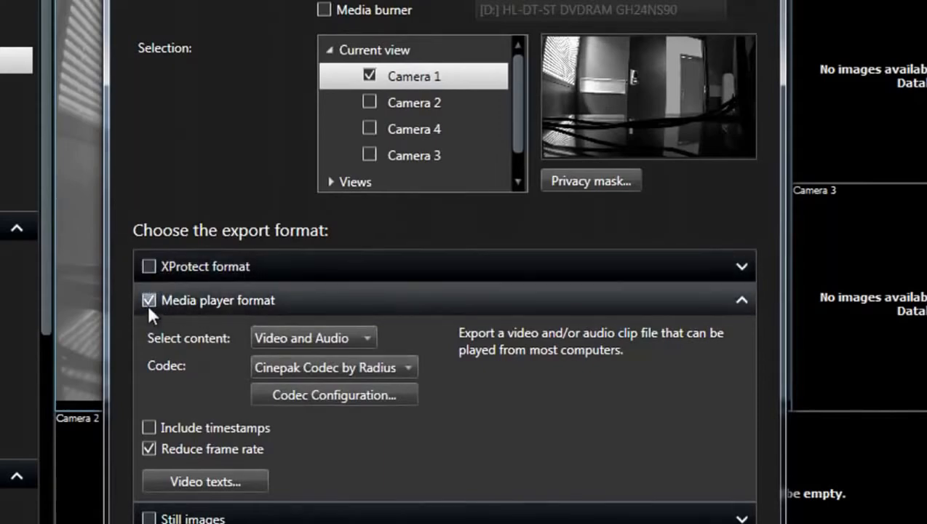
{"action": "mouse_move", "coordinate": [300, 312]}
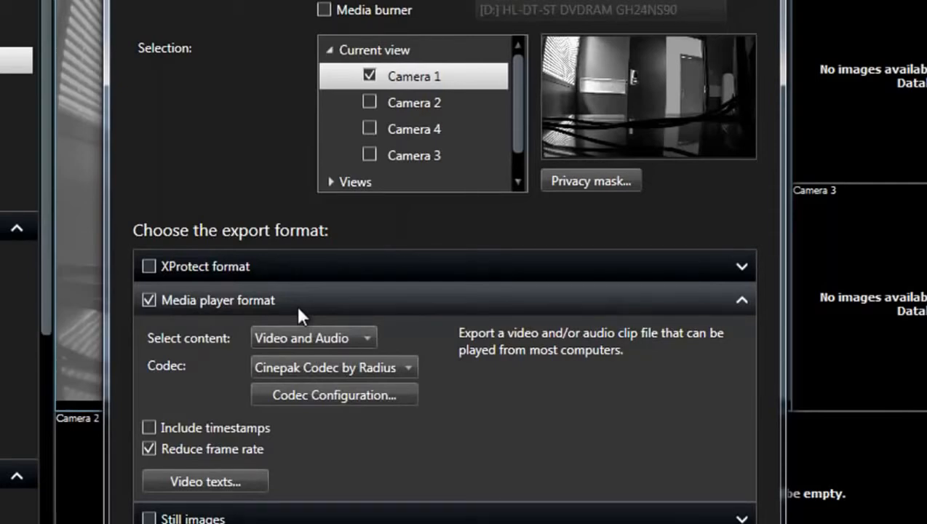
{"action": "mouse_move", "coordinate": [312, 322]}
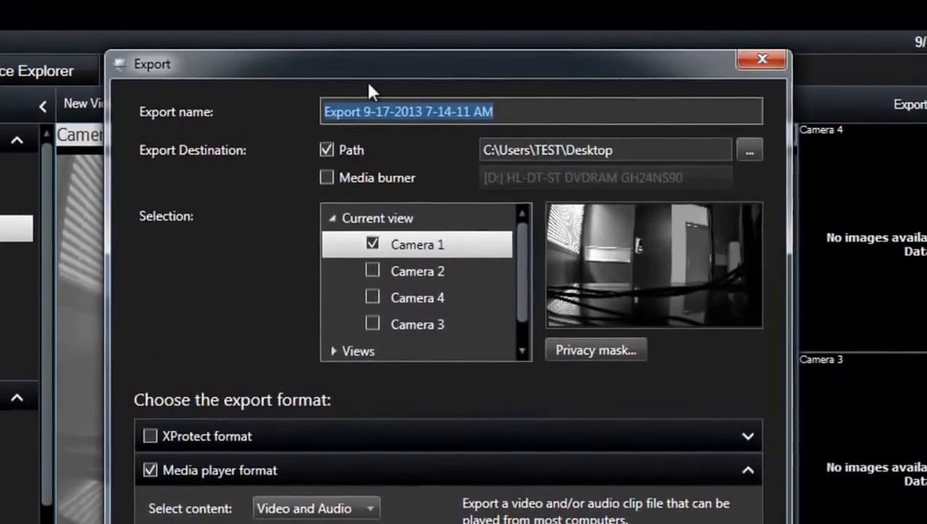
Step: Name the export 'test' and set the Desktop as its destination folder
{"action": "type", "text": "test"}
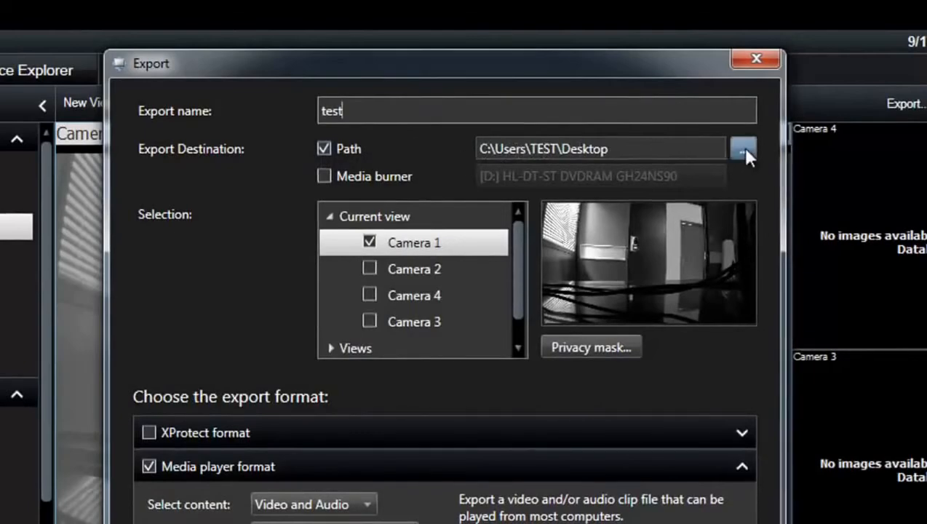
{"action": "left_click", "coordinate": [742, 149]}
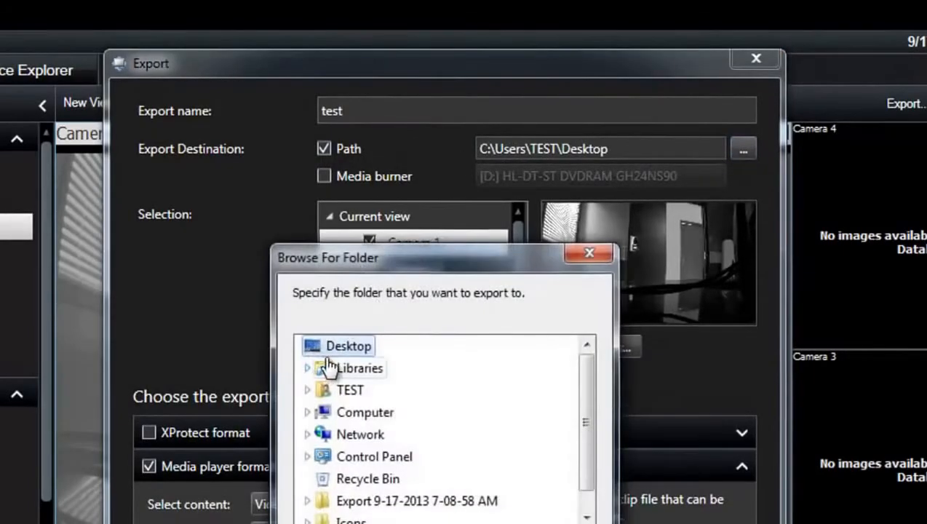
{"action": "left_click", "coordinate": [589, 253]}
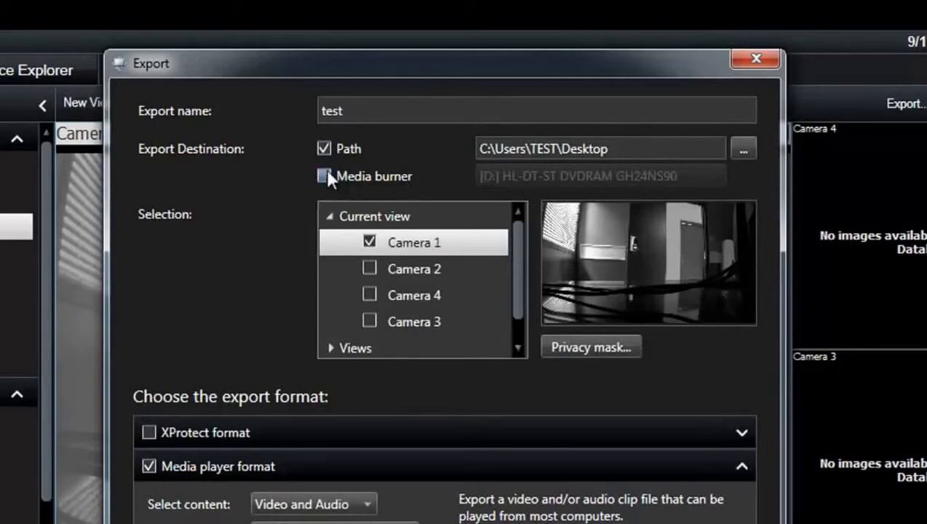
{"action": "left_click", "coordinate": [323, 176]}
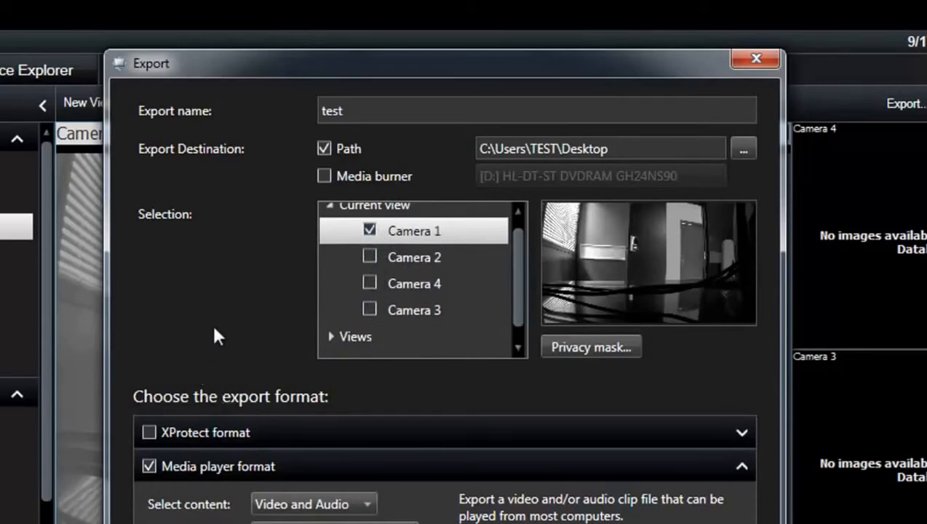
{"action": "mouse_move", "coordinate": [181, 361]}
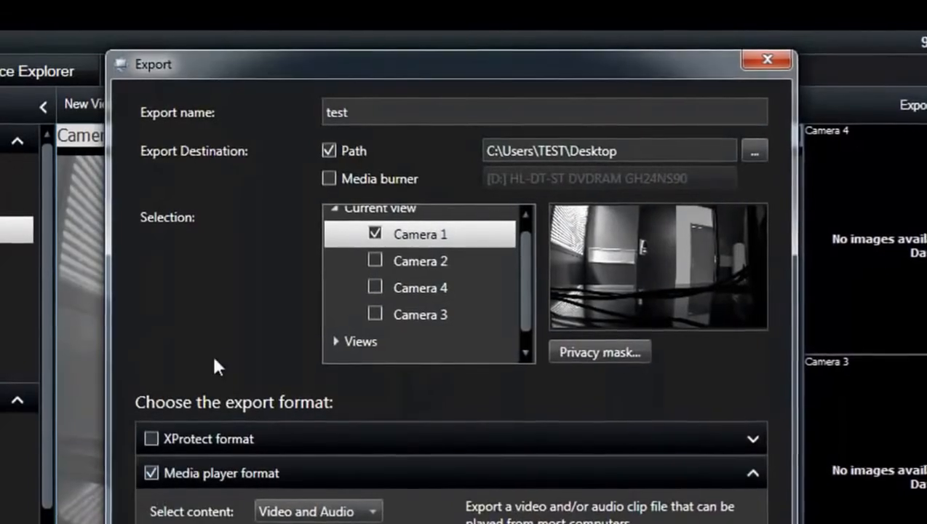
{"action": "scroll", "scroll_direction": "down", "scroll_amount": 3}
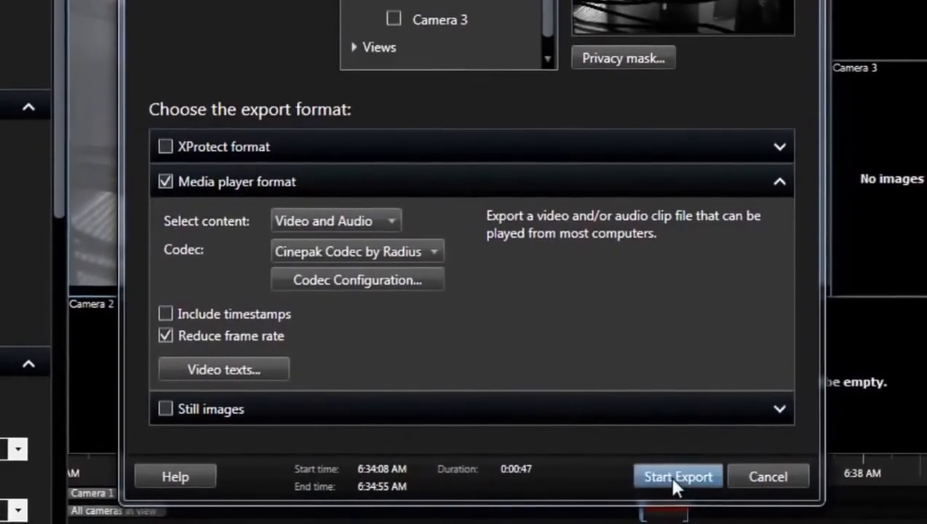
Step: Start the Camera 1 export, wait for Completed, then minimize the client
{"action": "left_click", "coordinate": [677, 477]}
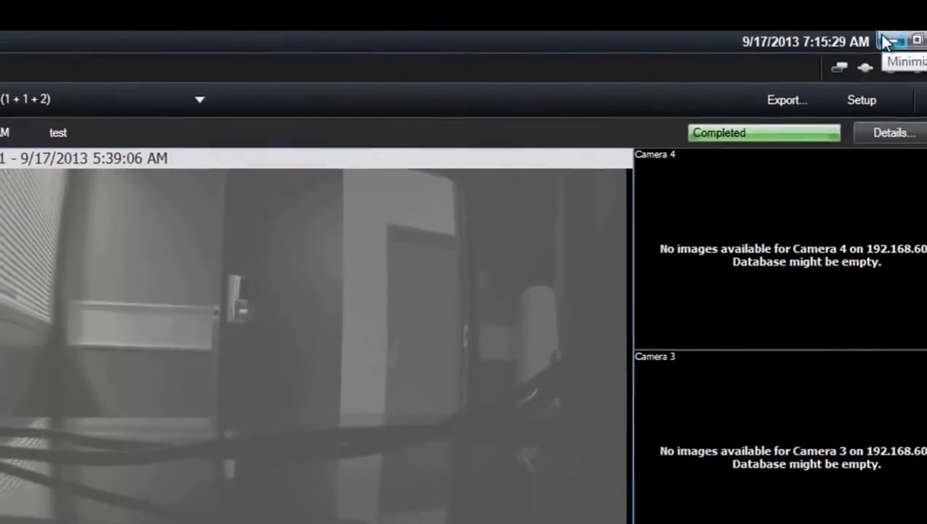
{"action": "left_click", "coordinate": [889, 41]}
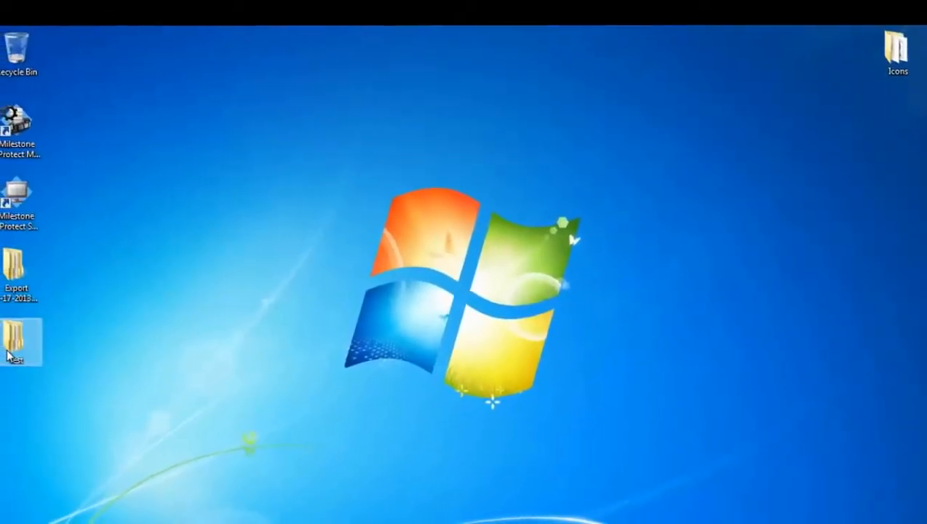
Step: Open the exported Camera 1 footage from the desktop 'test' folder and play it
{"action": "double_click", "coordinate": [18, 341]}
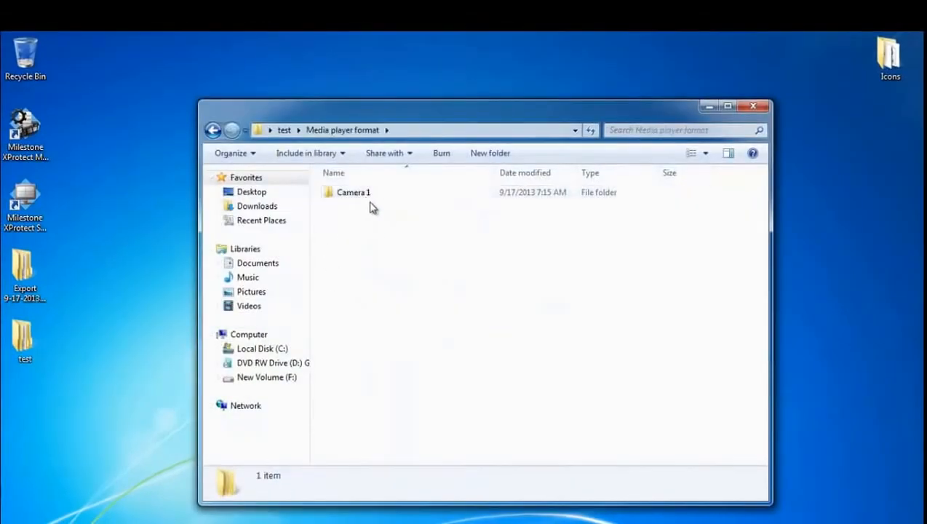
{"action": "left_click", "coordinate": [352, 192]}
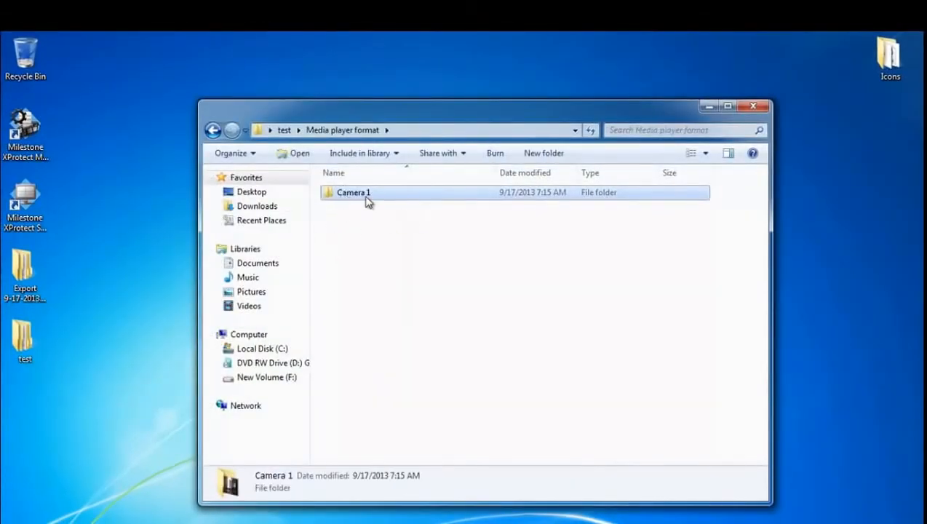
{"action": "double_click", "coordinate": [352, 192]}
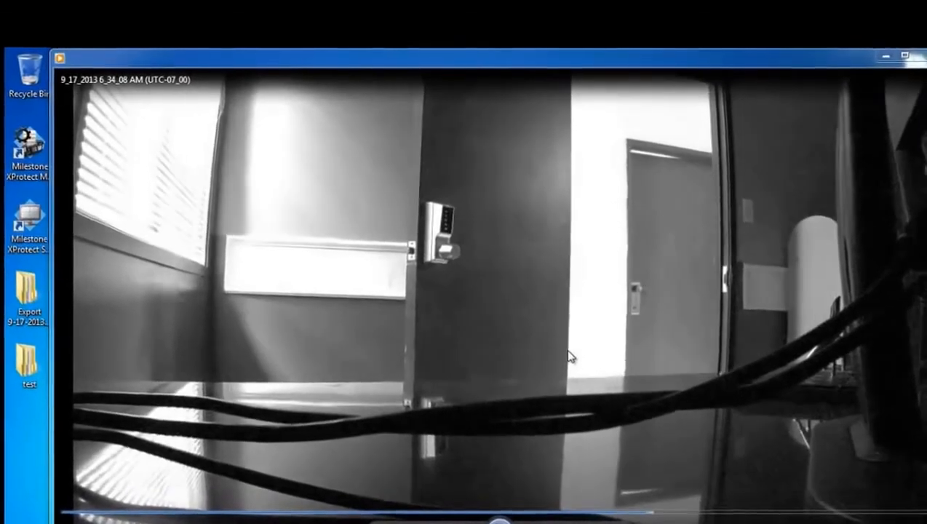